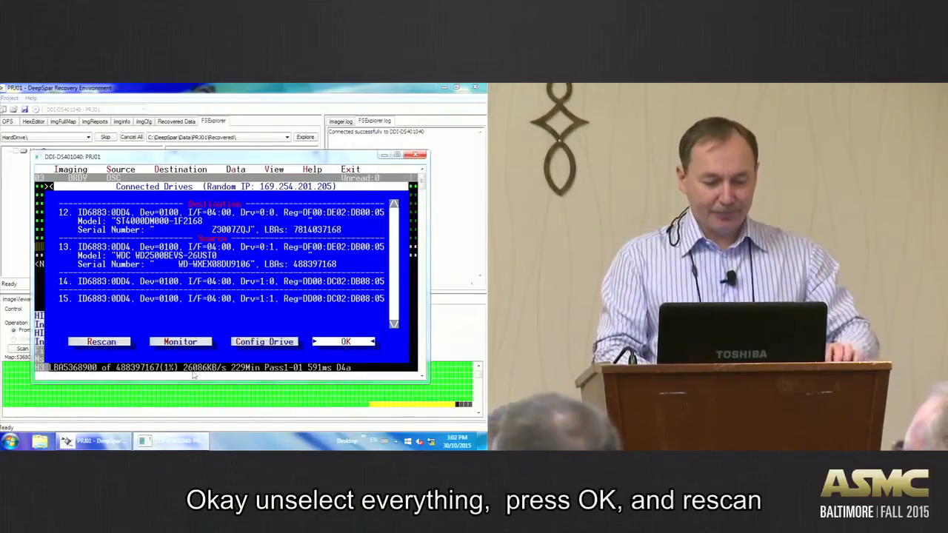
Rescan the connected drives to bring up Drive Initialize Procedure with Hardware Reset and USB descriptors.
{"action": "left_click", "coordinate": [345, 342]}
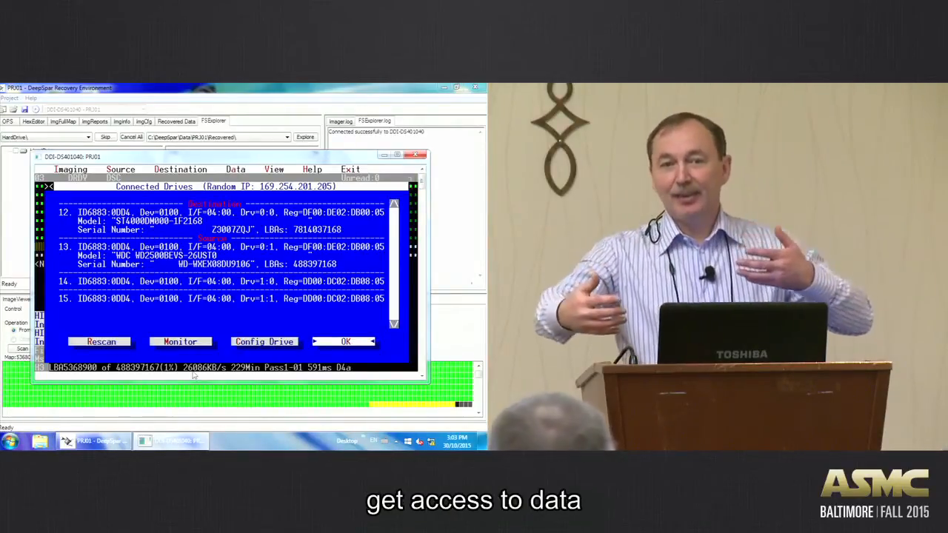
{"action": "left_click", "coordinate": [265, 342]}
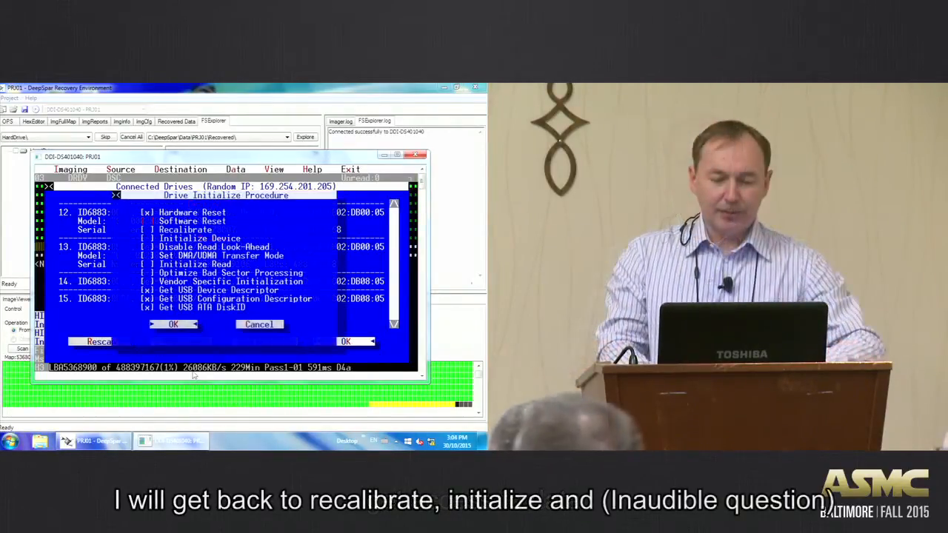